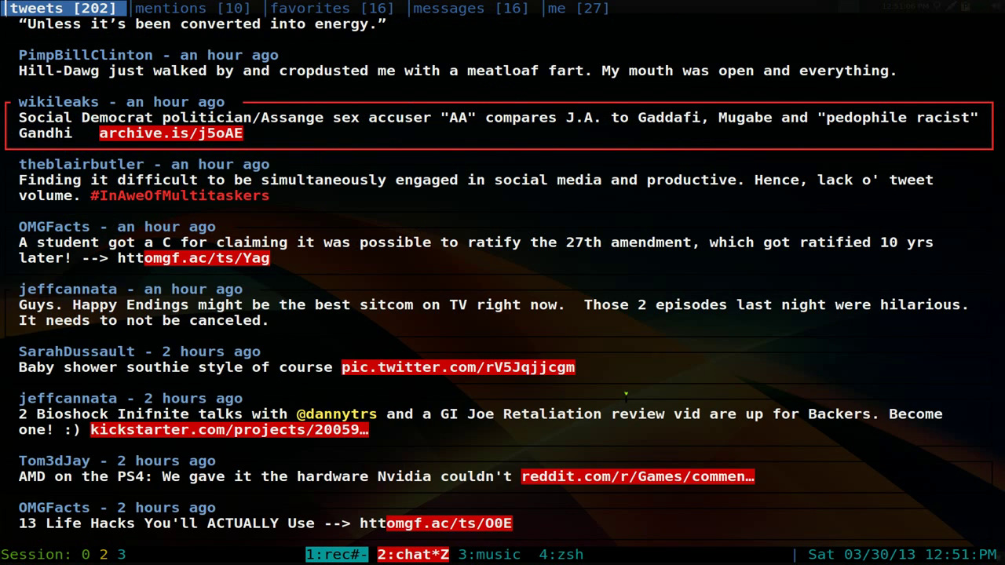
- Switch to the music window and zoom its cmus library pane to fill the terminal
click(409, 555)
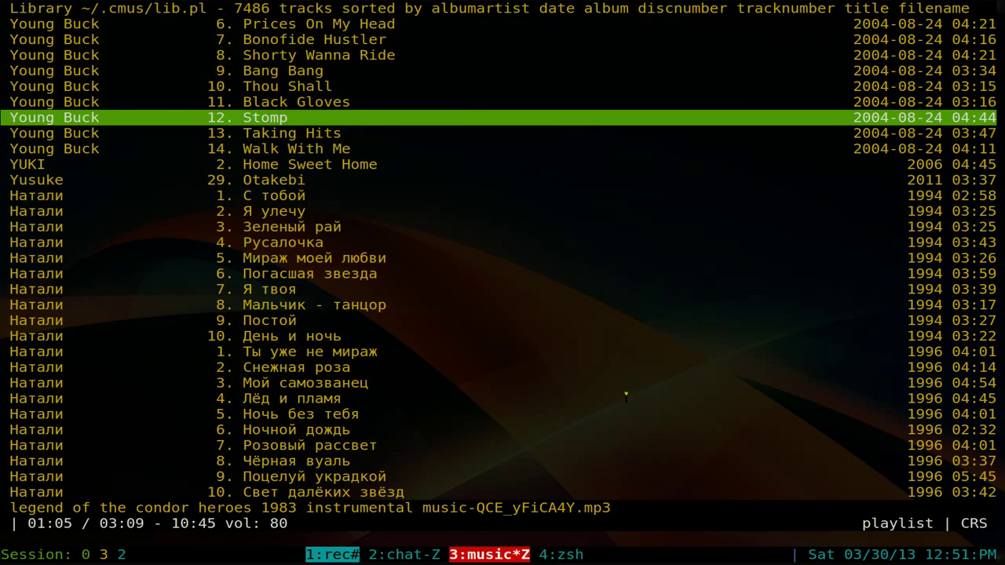
- Switch back to the chat window with the weechat IRC pane zoomed full-terminal
click(399, 555)
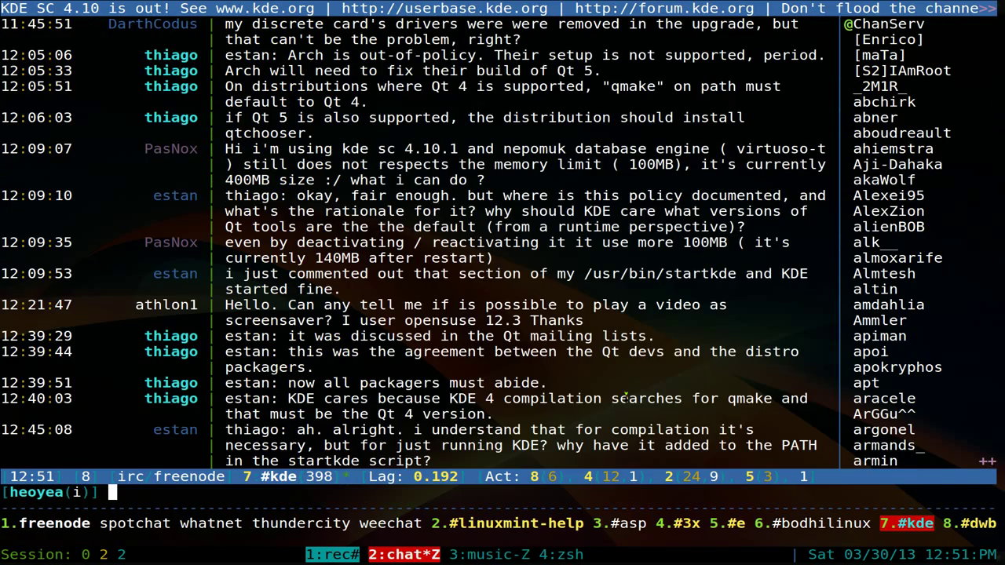